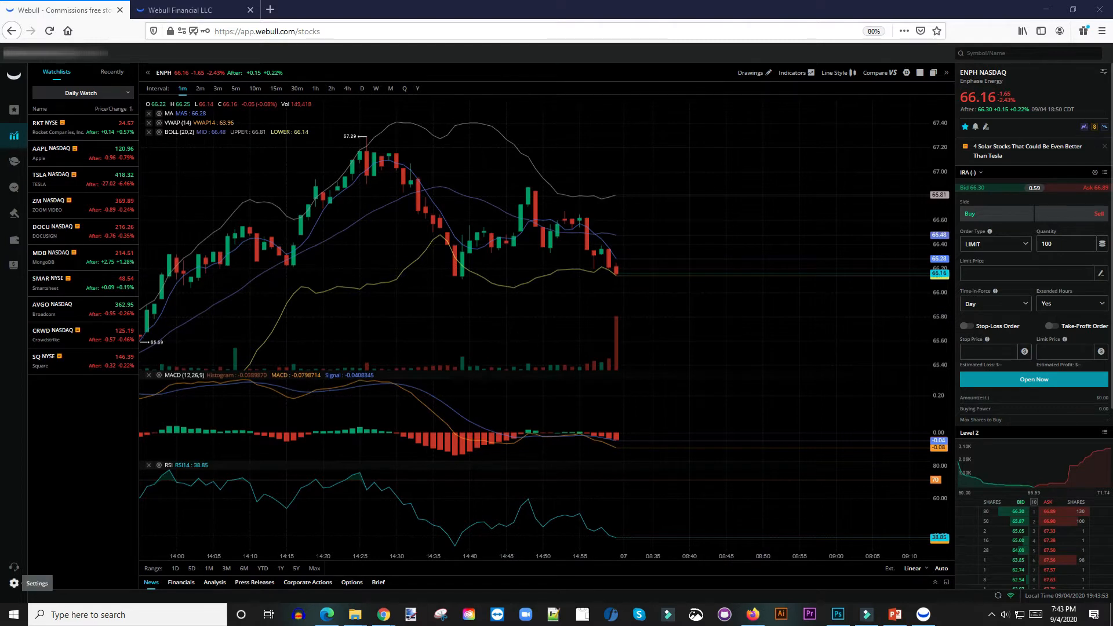
Step: Show the Settings panel on the General tab from the lower-left gear icon
left_click(38, 584)
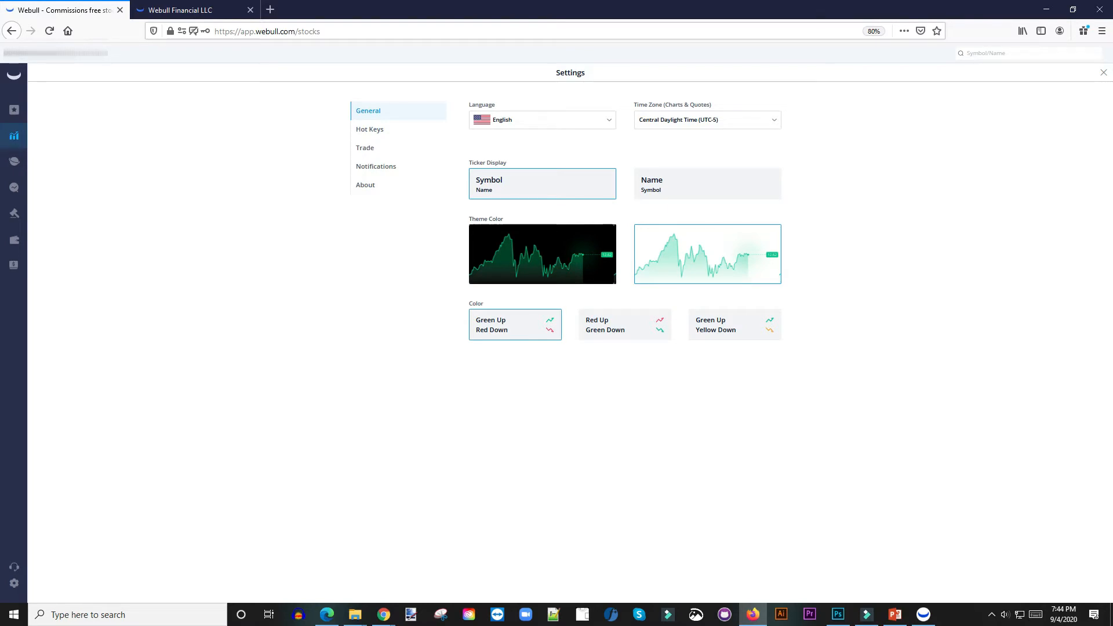
Step: Apply the dark theme, try Red Up/Green Down and Green Up/Yellow Down, then keep Green Up/Red Down
left_click(541, 254)
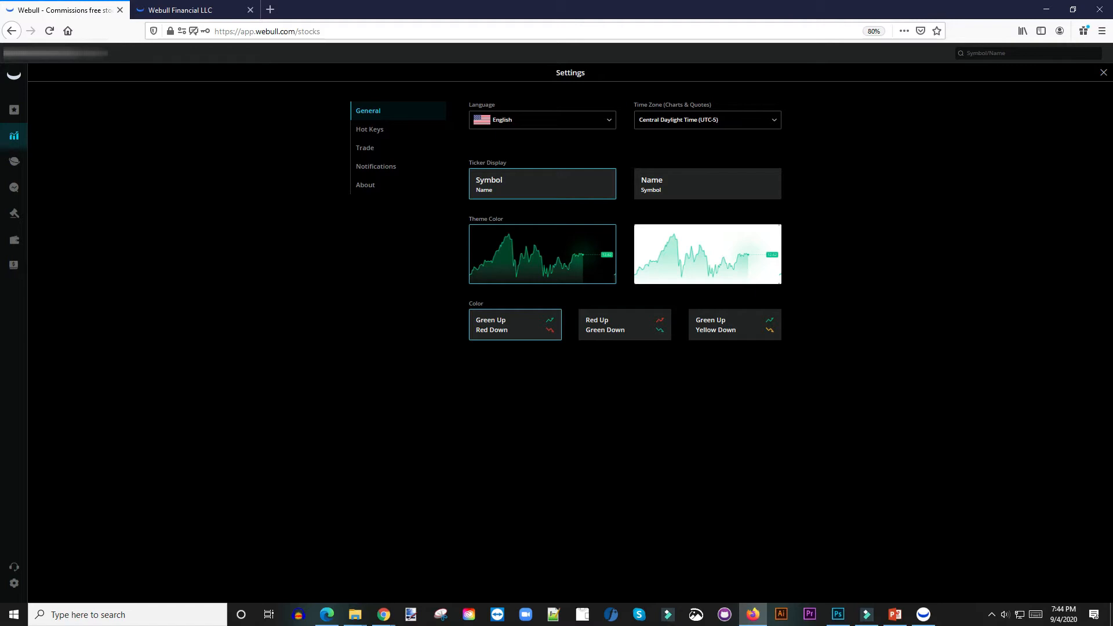
left_click(624, 325)
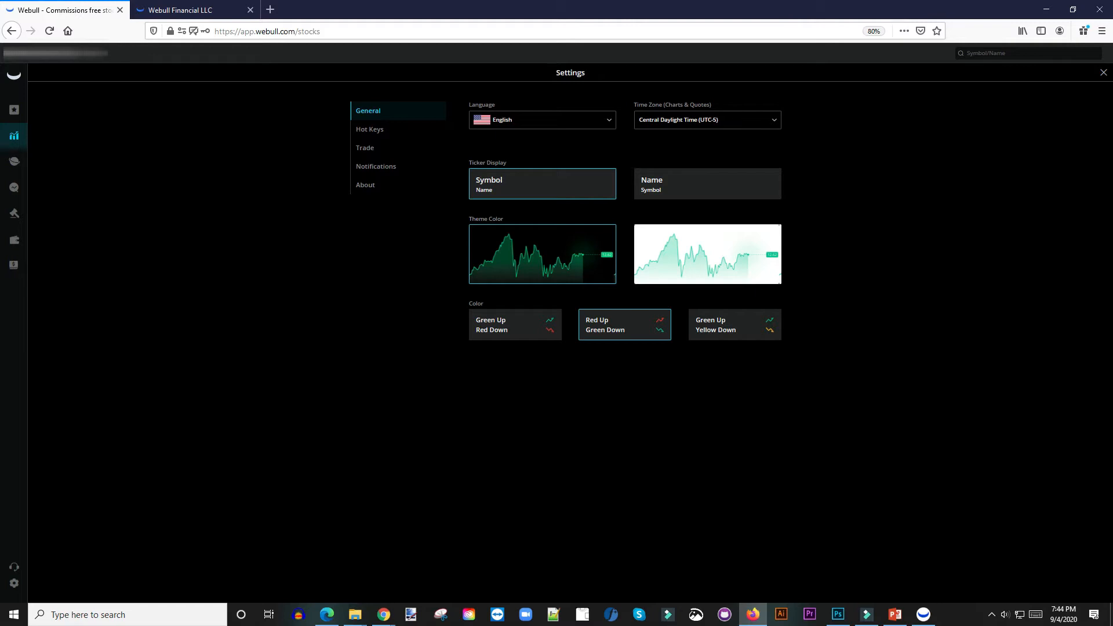
left_click(732, 324)
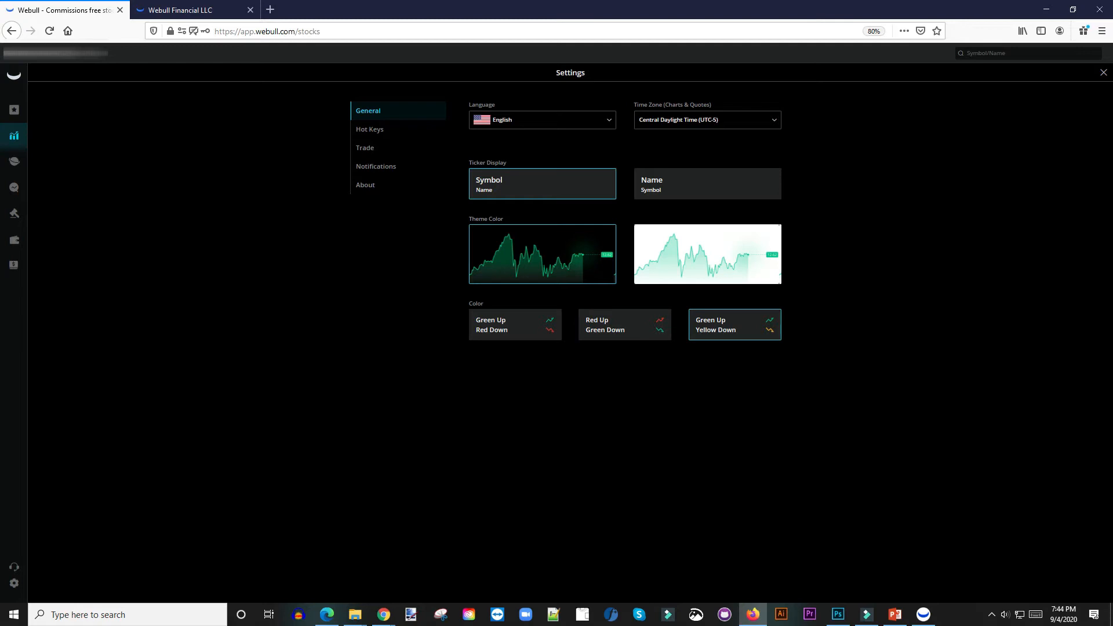
left_click(513, 325)
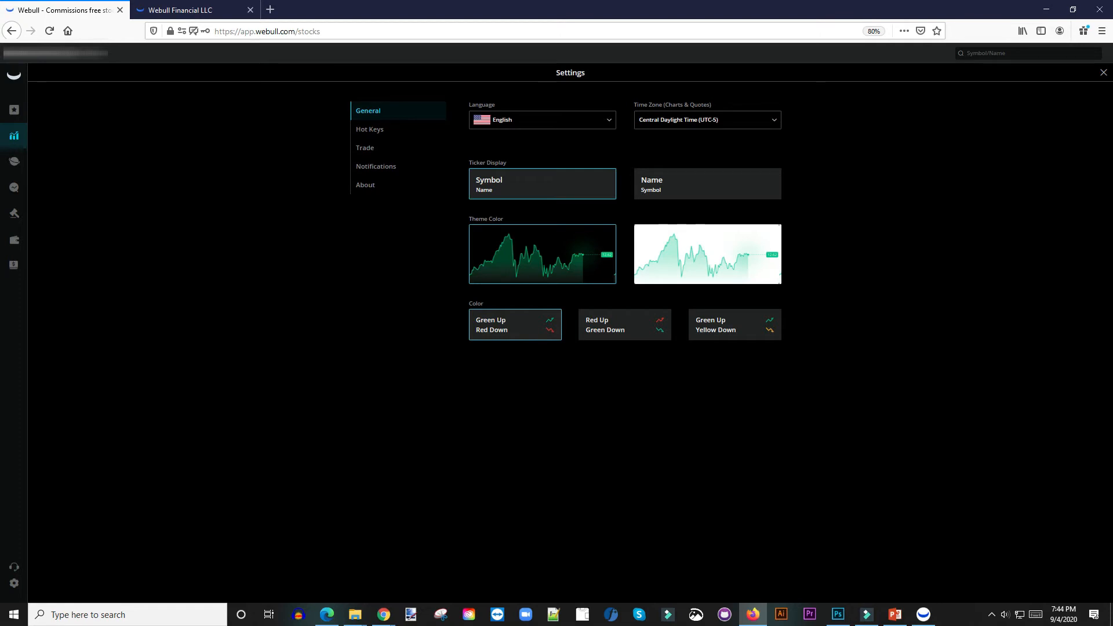
left_click(707, 183)
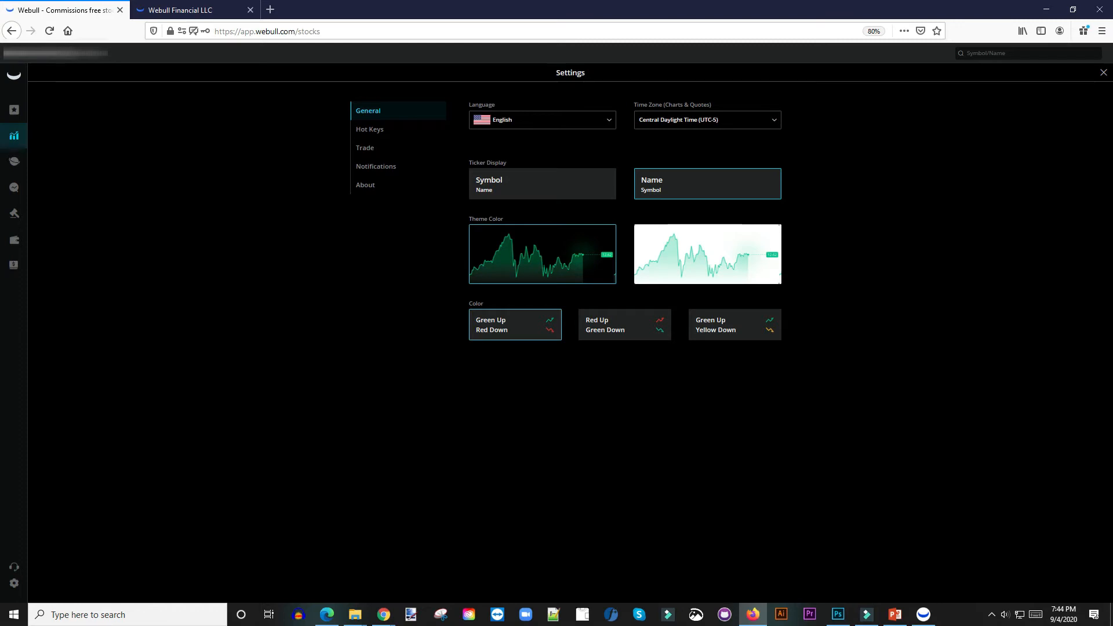
left_click(541, 183)
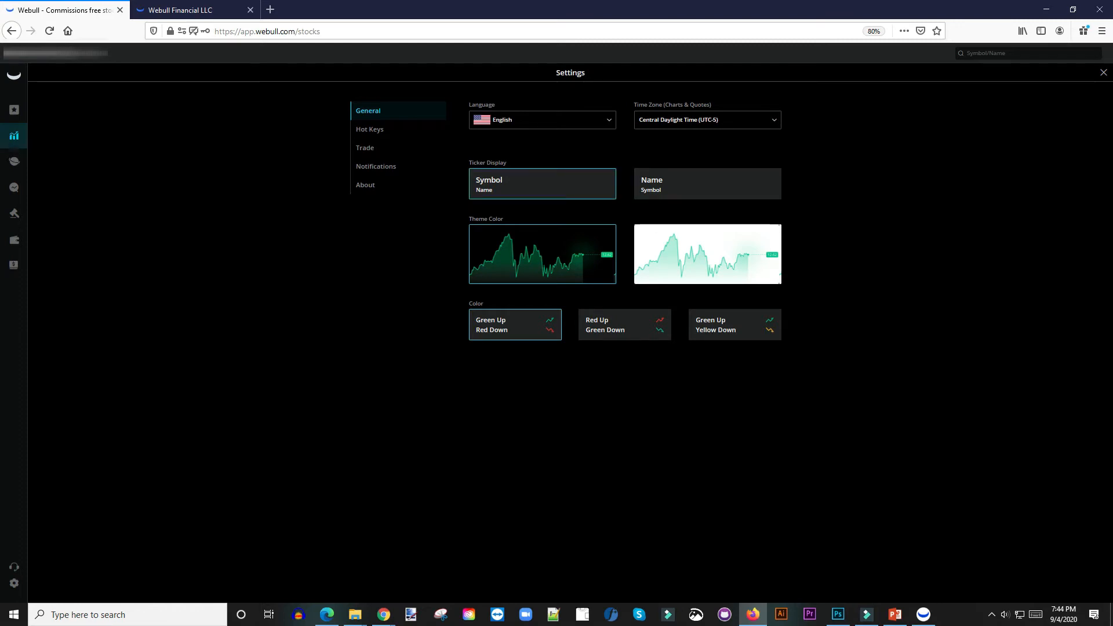
left_click(542, 119)
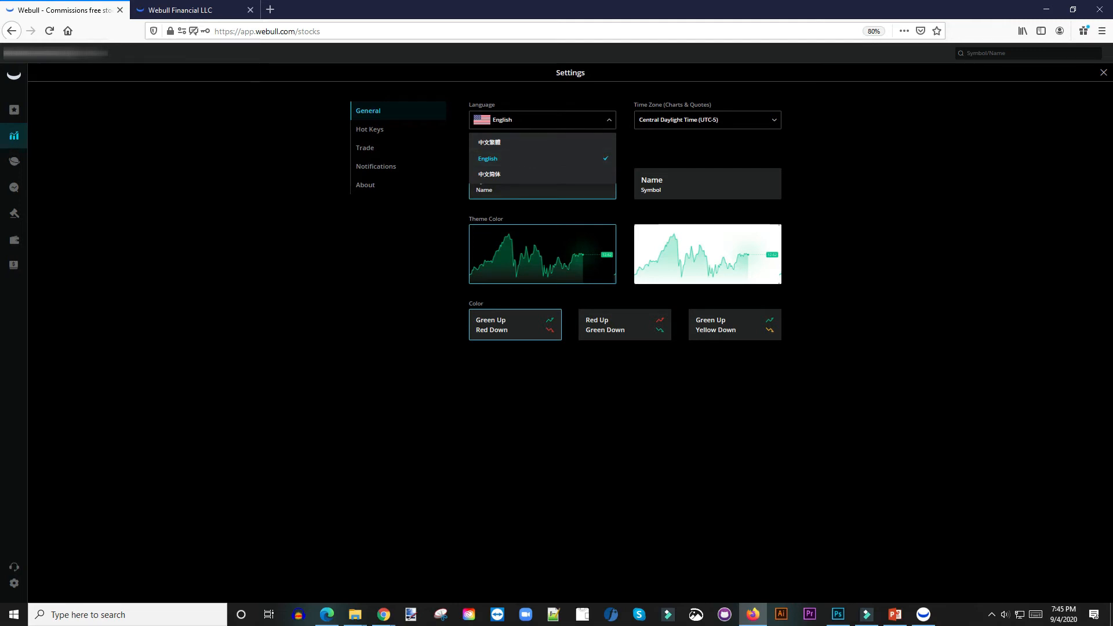
left_click(488, 159)
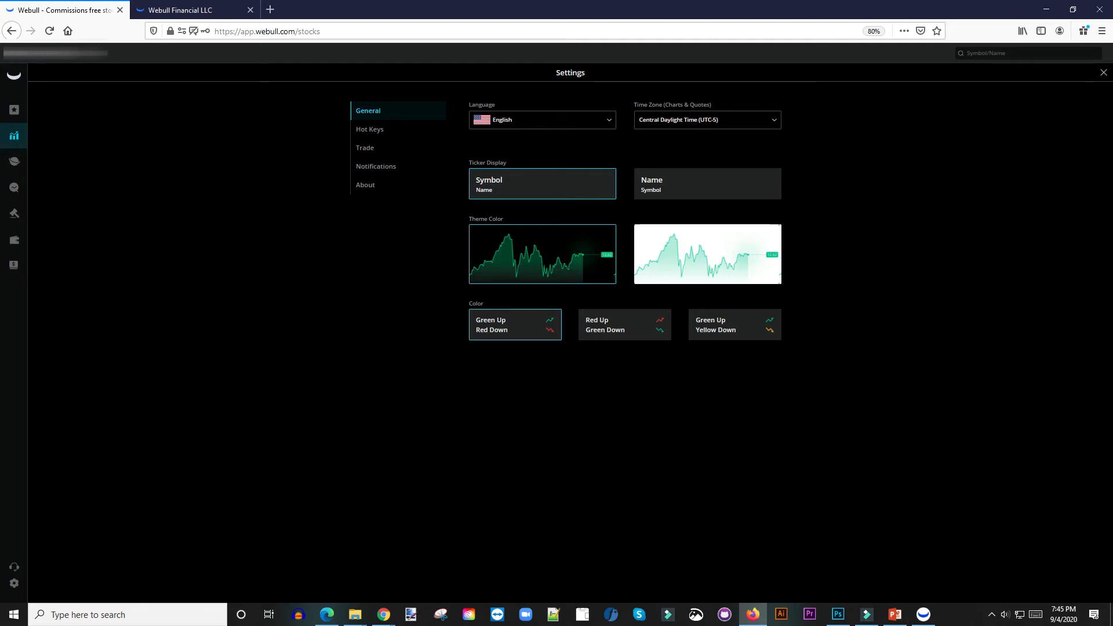
left_click(705, 120)
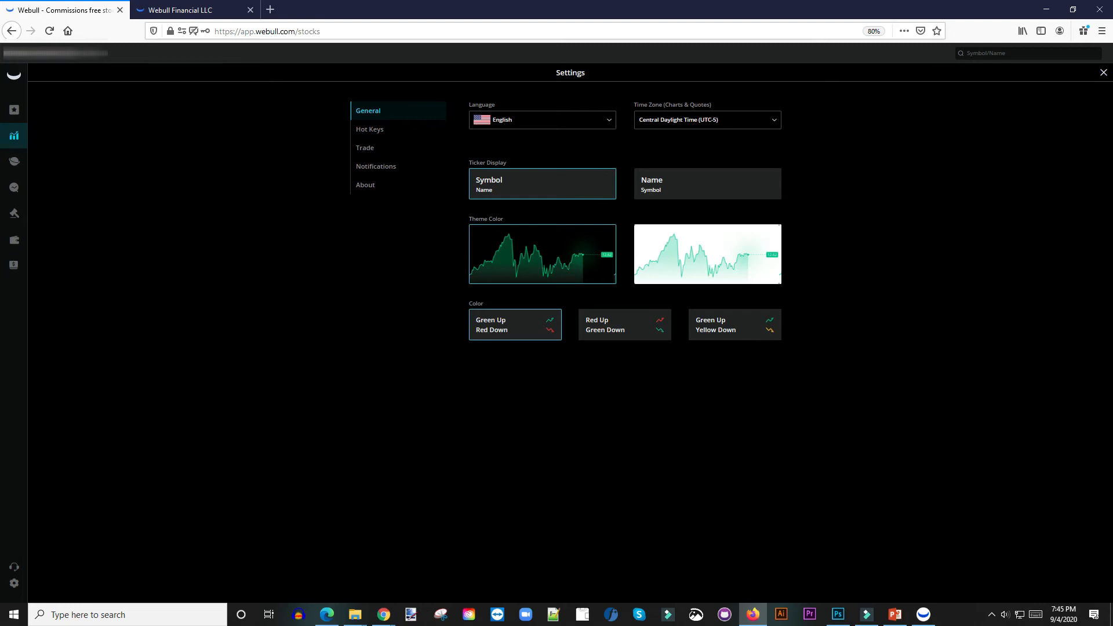
Step: Close Settings to the chart, briefly reopen it, and close it again
left_click(1102, 72)
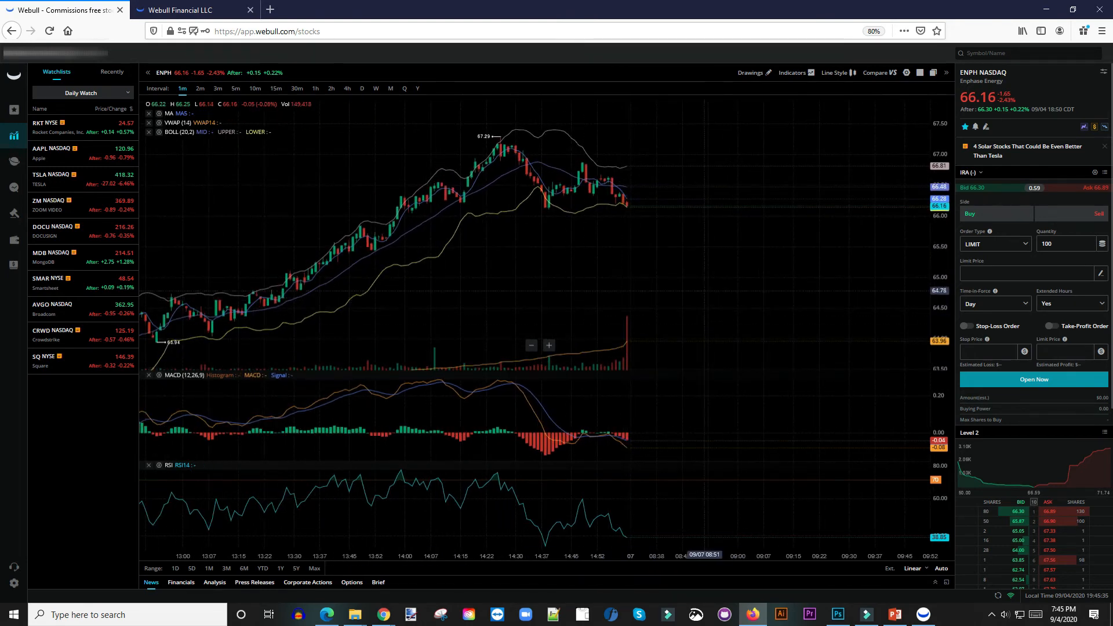
left_click(13, 584)
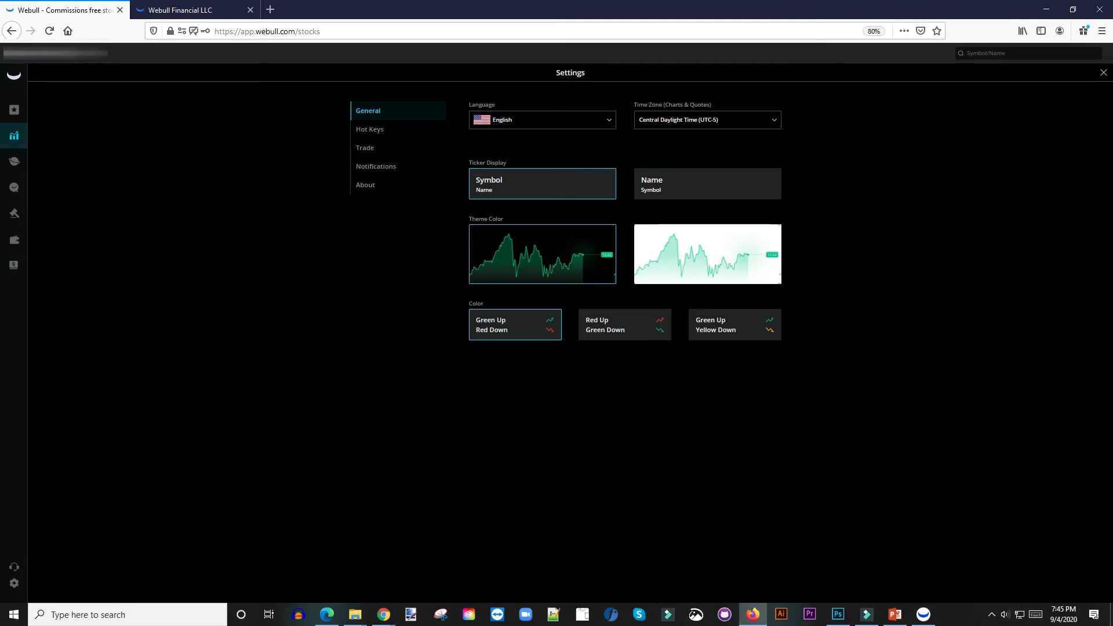
left_click(1102, 72)
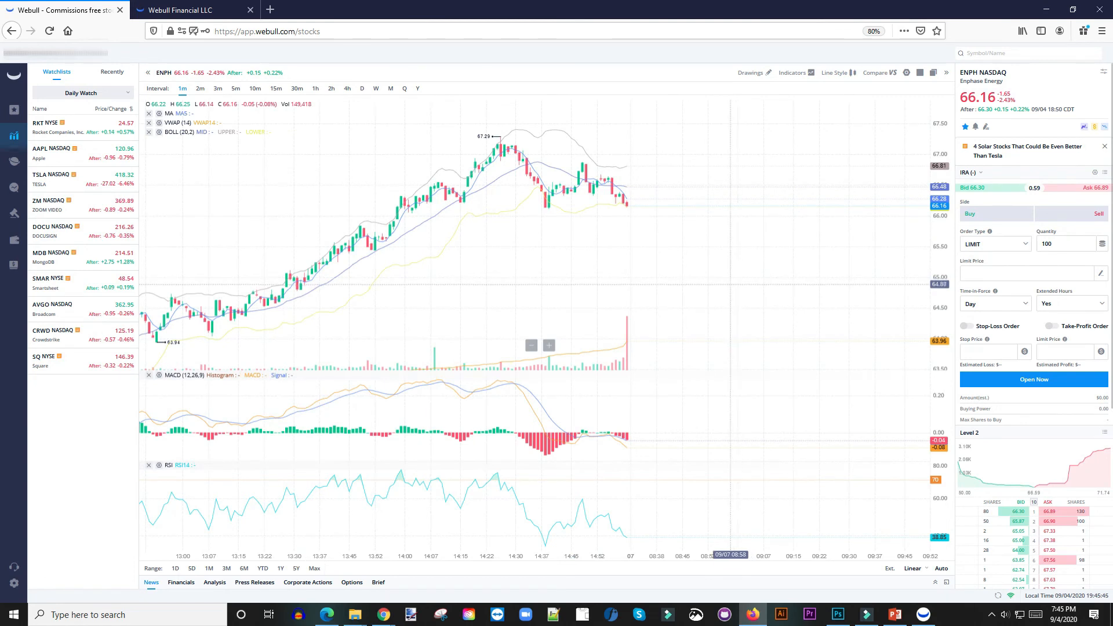
mouse_move(777, 554)
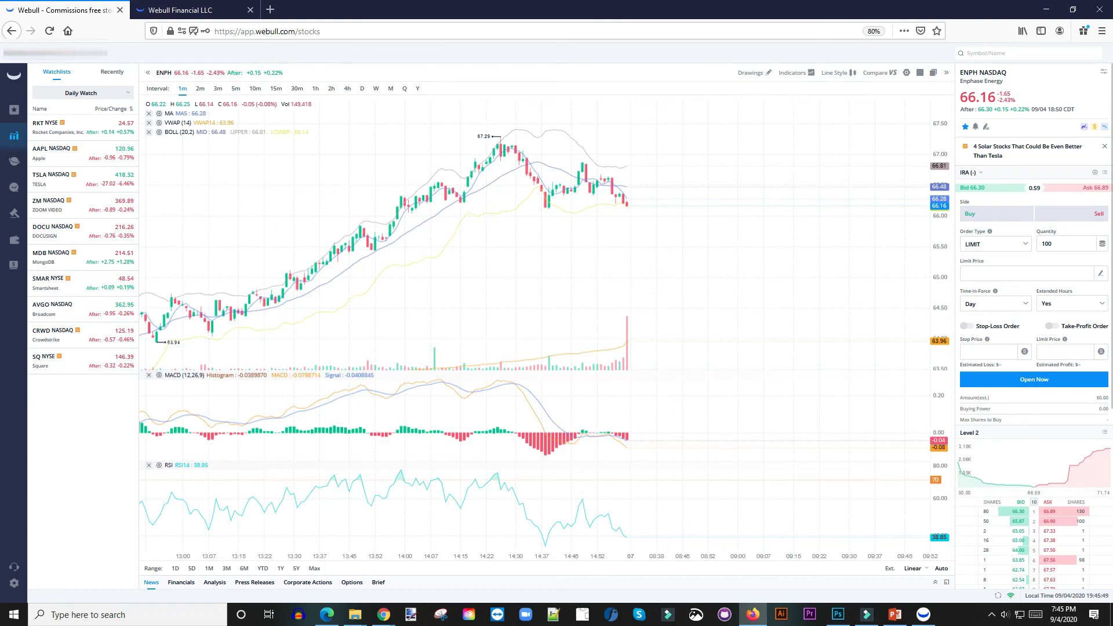
Step: Reselect the dark Theme Color preview in Settings and return to the chart workspace
left_click(13, 584)
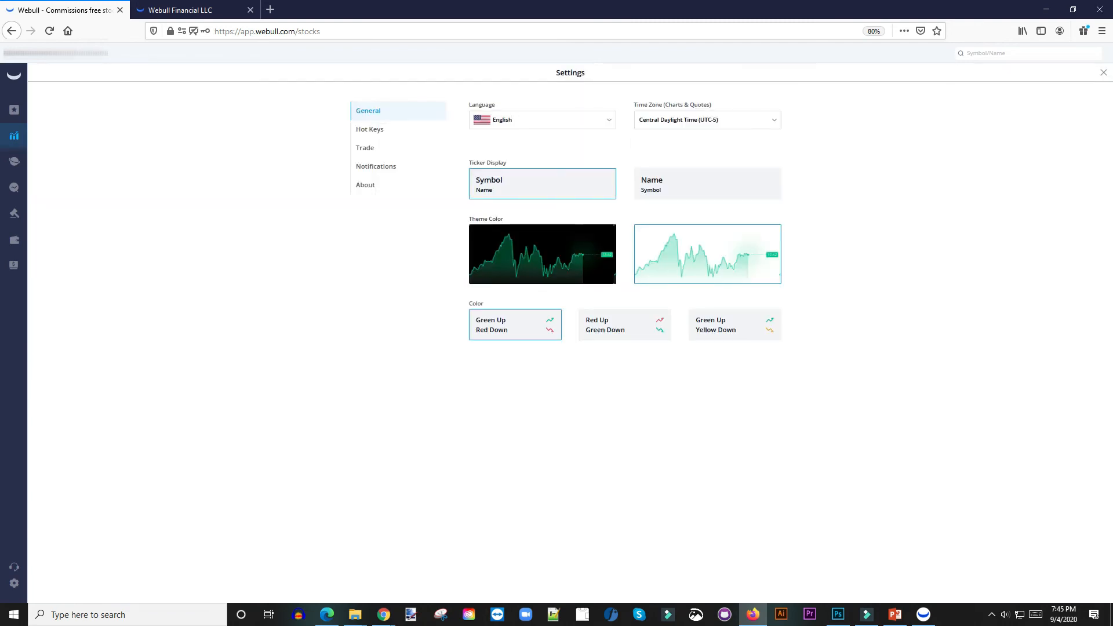
left_click(543, 254)
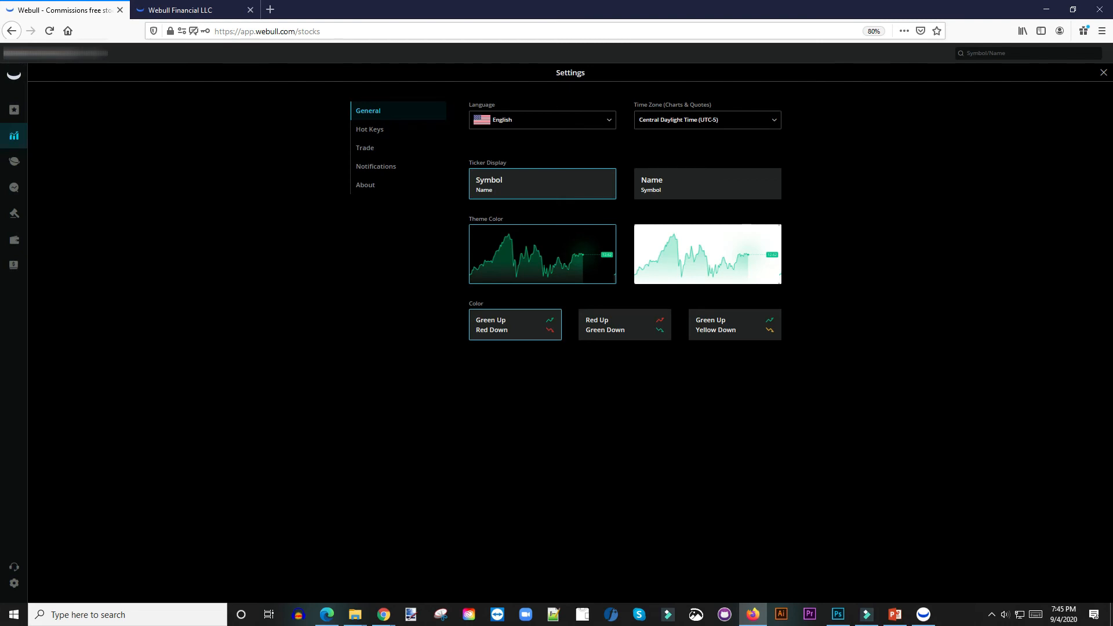
left_click(1102, 72)
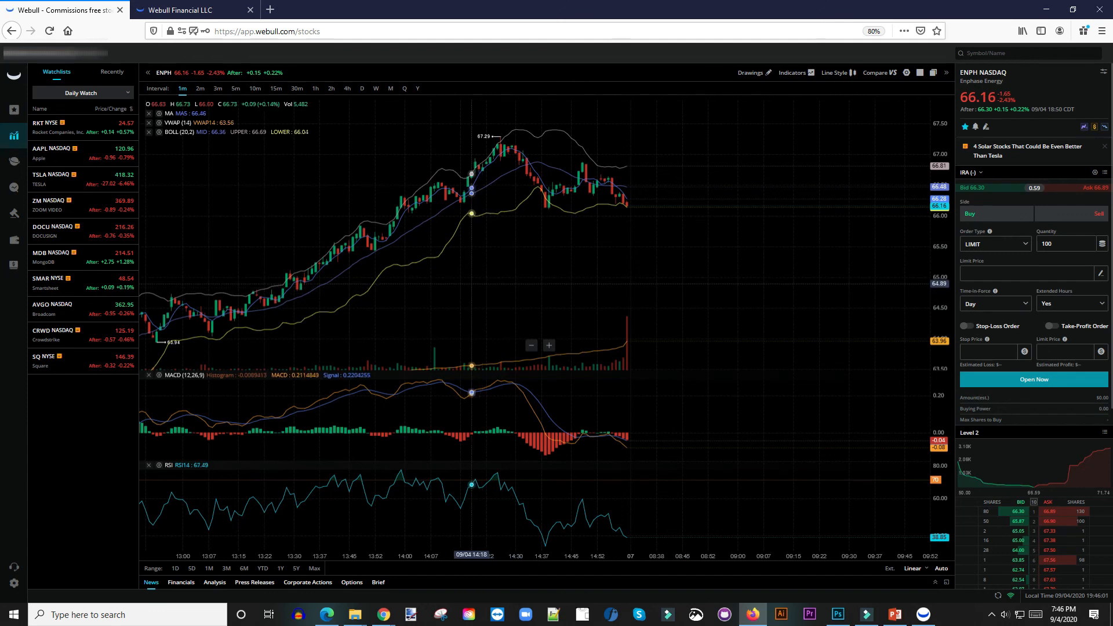
mouse_move(636, 556)
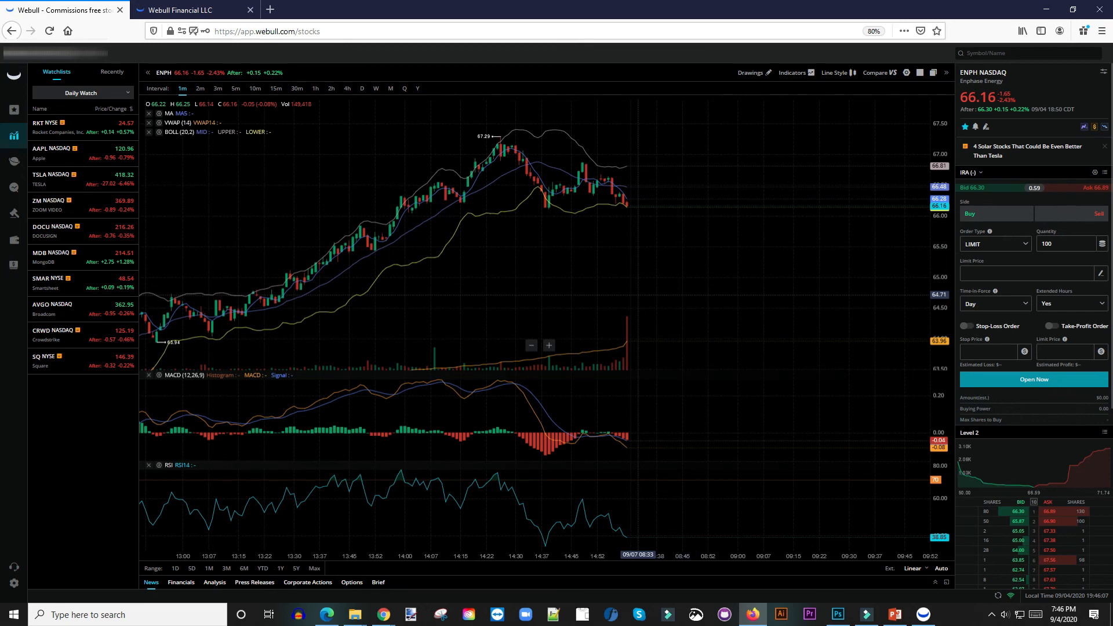
mouse_move(716, 555)
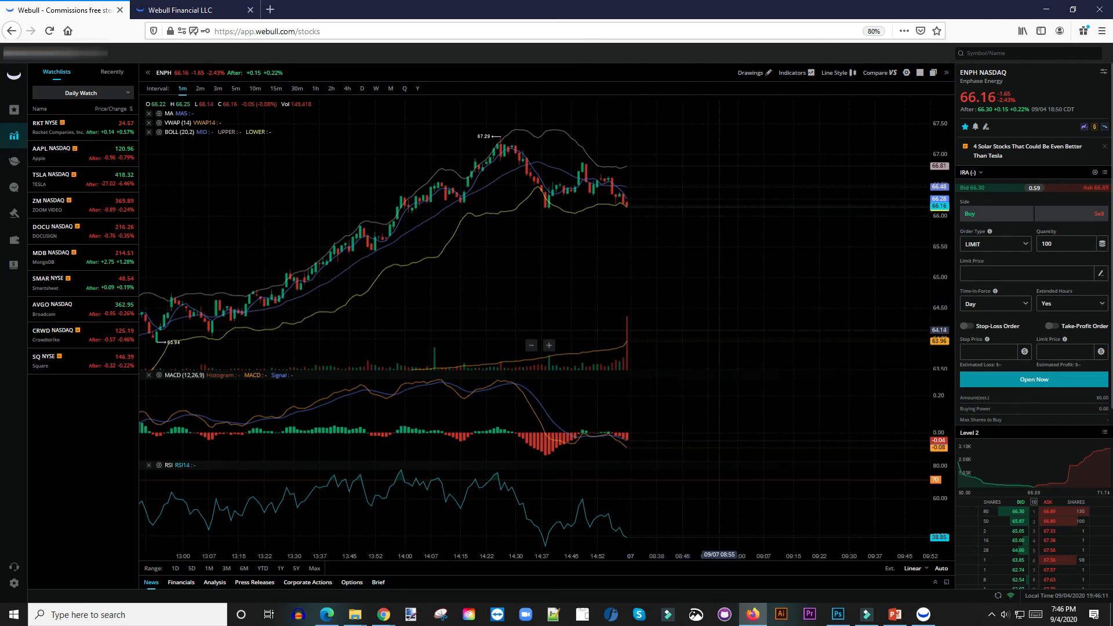
mouse_move(722, 554)
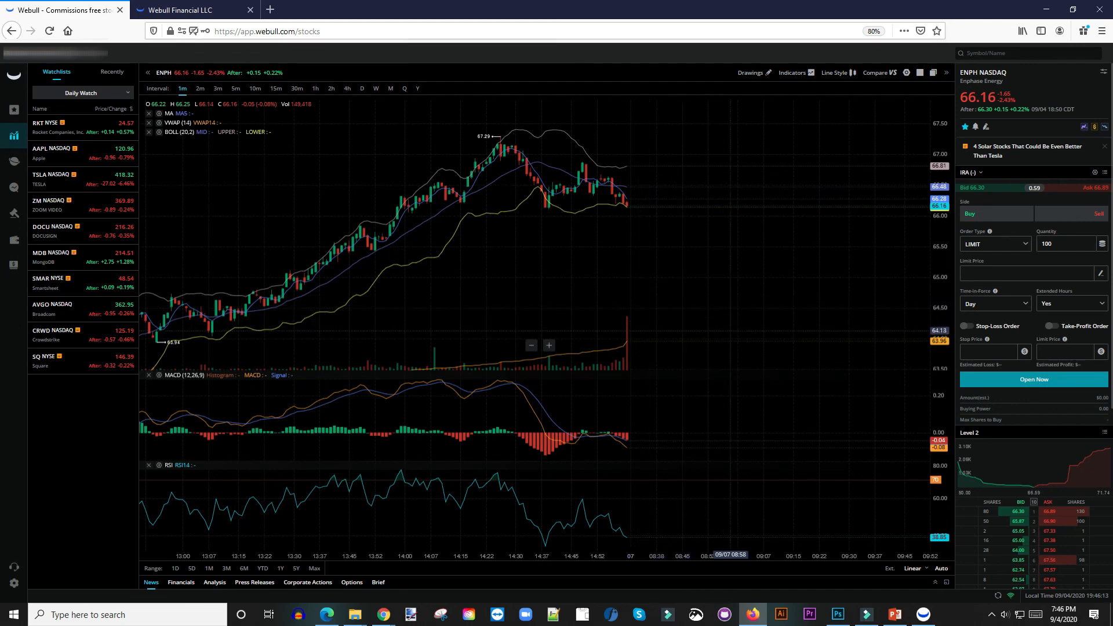